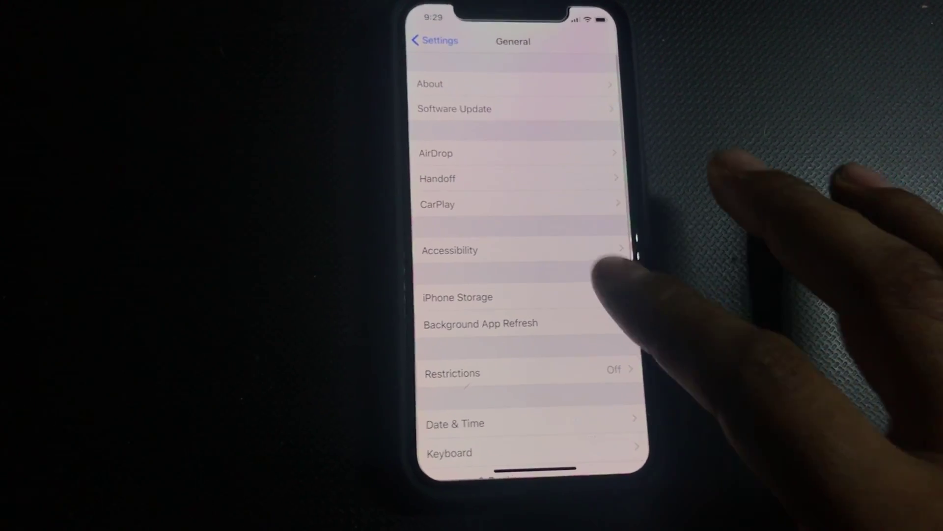
- Go into Accessibility from the General settings list
{"action": "left_click", "coordinate": [450, 250]}
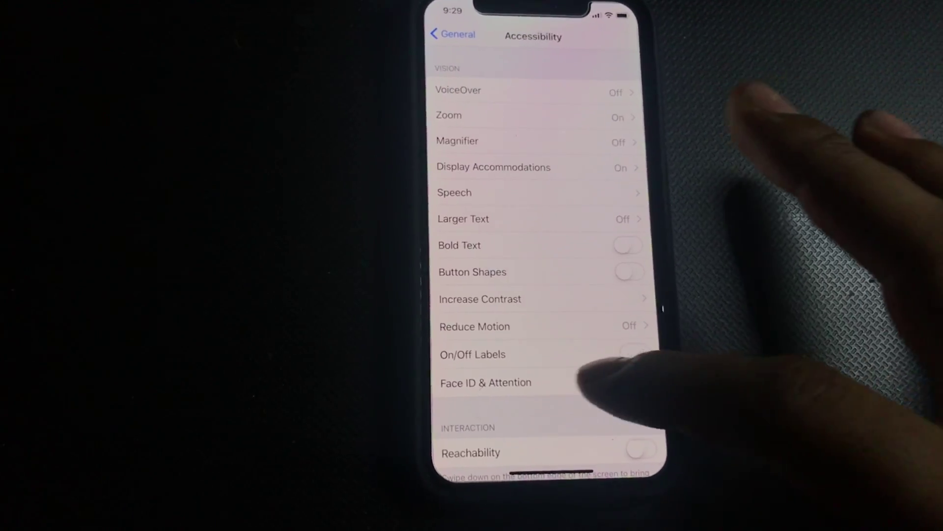
- Scroll to the Interaction section and turn the Tap to Wake toggle off
{"action": "scroll", "scroll_direction": "down", "scroll_amount": 3}
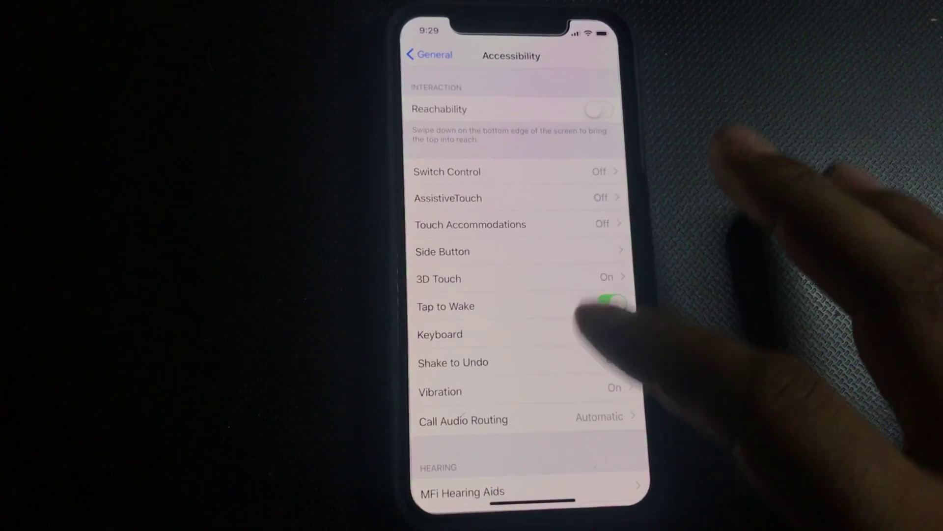
{"action": "left_click", "coordinate": [611, 305]}
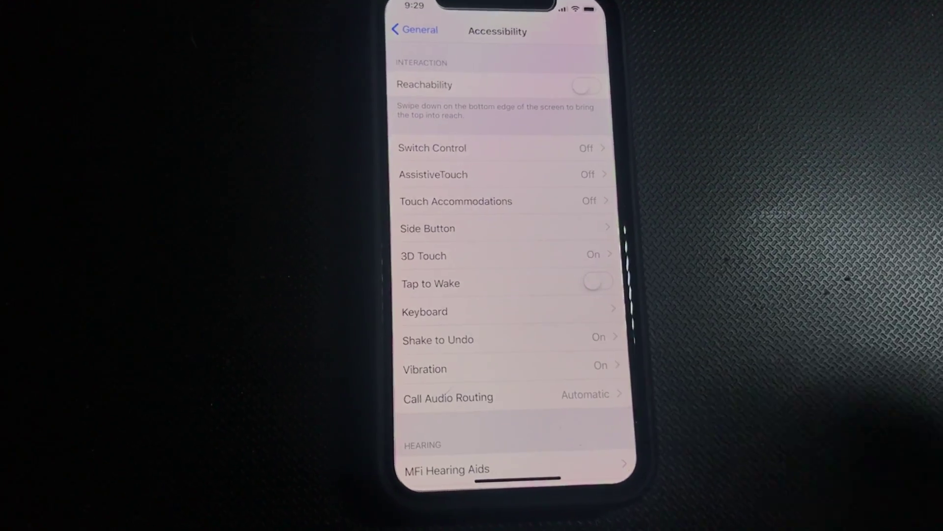